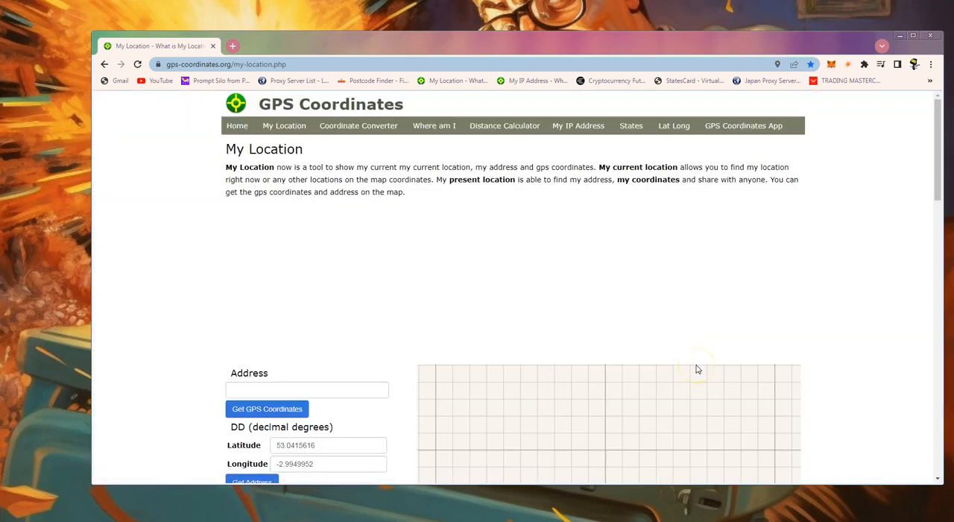
Scroll to the My Location map in Chrome and zoom it out two levels around the marker
{"action": "scroll", "scroll_direction": "down", "scroll_amount": 3}
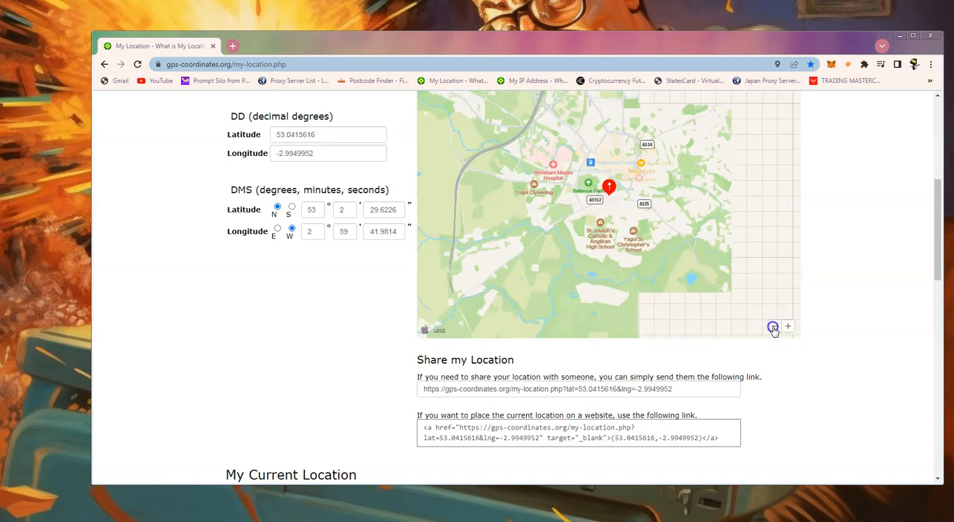
{"action": "left_click", "coordinate": [772, 327]}
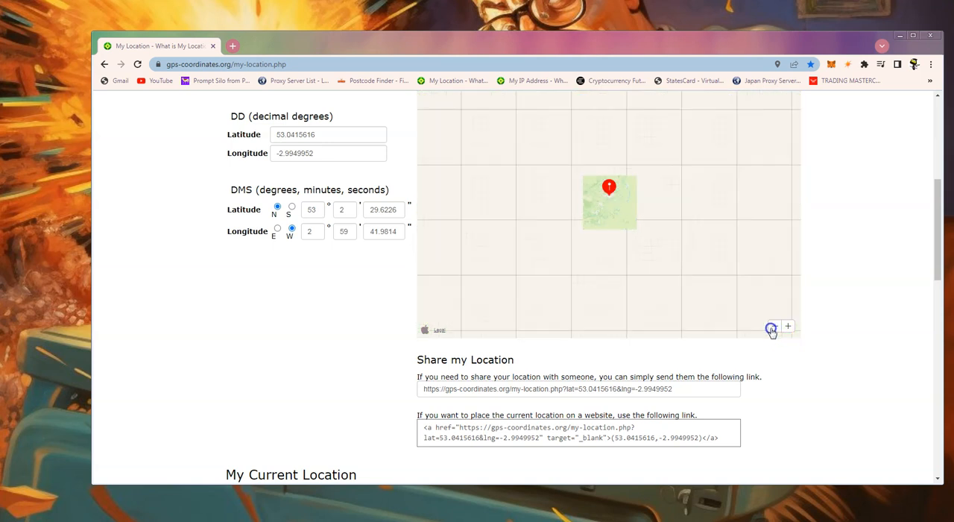
{"action": "left_click", "coordinate": [772, 327]}
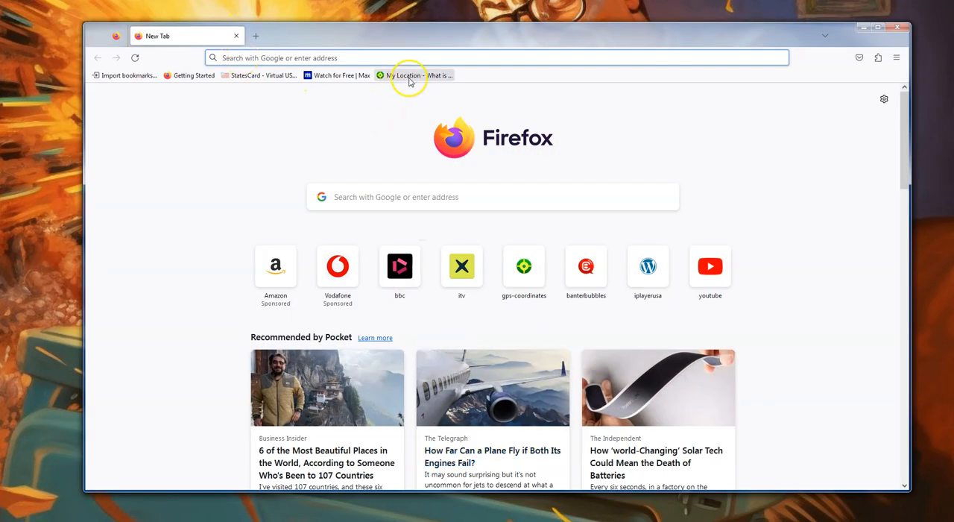
Load the saved My Location bookmark in Firefox, showing a Wrexham, Wales address
{"action": "left_click", "coordinate": [409, 75]}
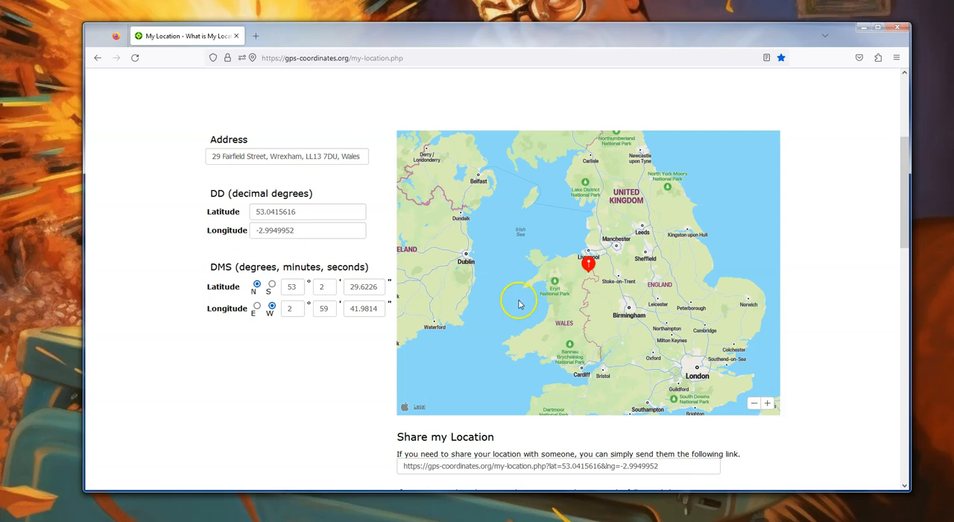
{"action": "mouse_move", "coordinate": [918, 51]}
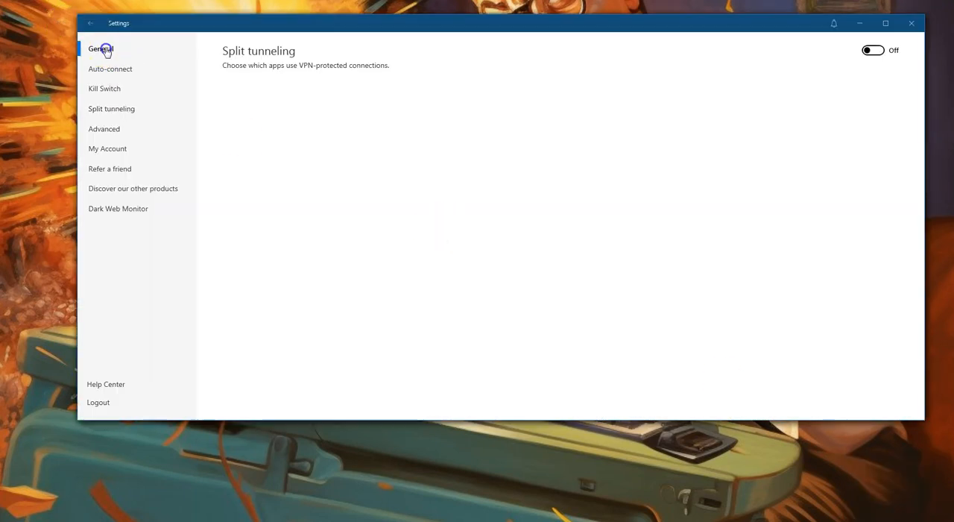
Leave NordVPN settings and connect to the New York server pin in the United States
{"action": "left_click", "coordinate": [89, 22]}
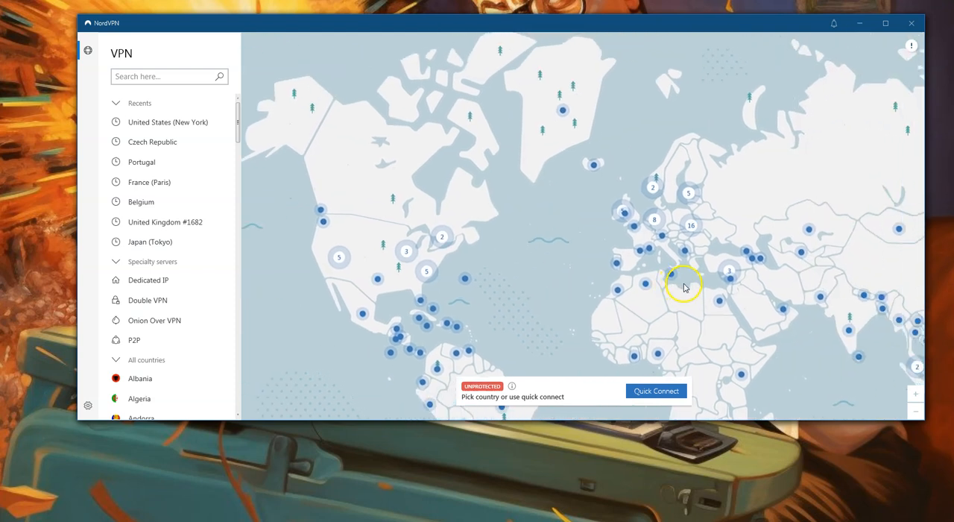
{"action": "mouse_move", "coordinate": [685, 288]}
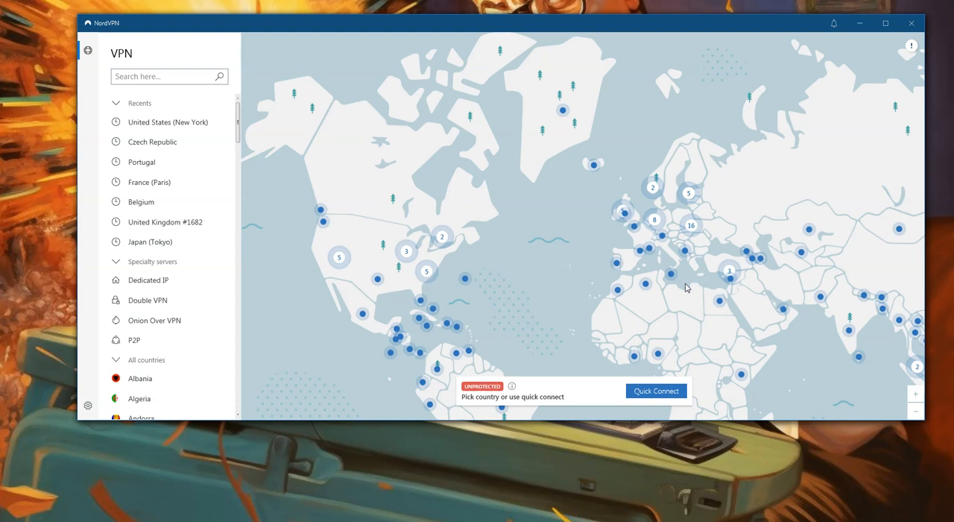
{"action": "mouse_move", "coordinate": [820, 366]}
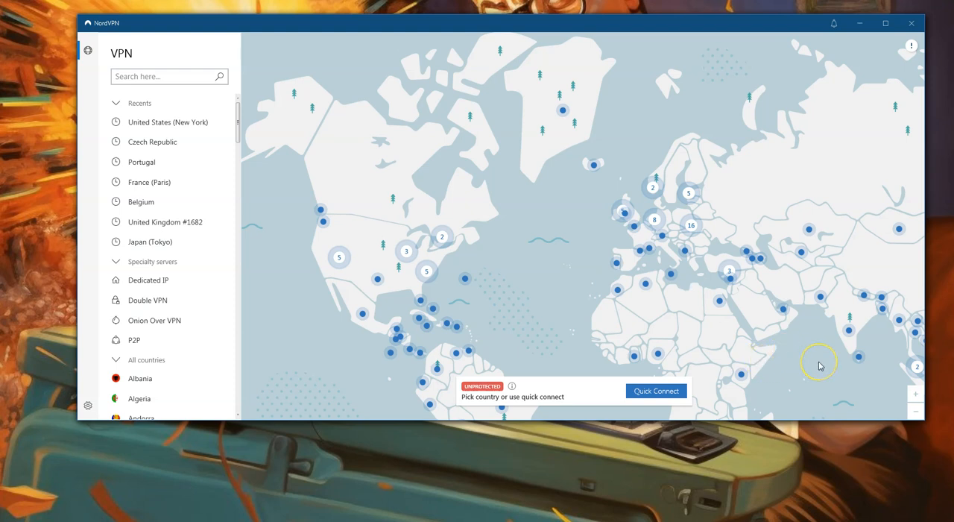
{"action": "mouse_move", "coordinate": [561, 218]}
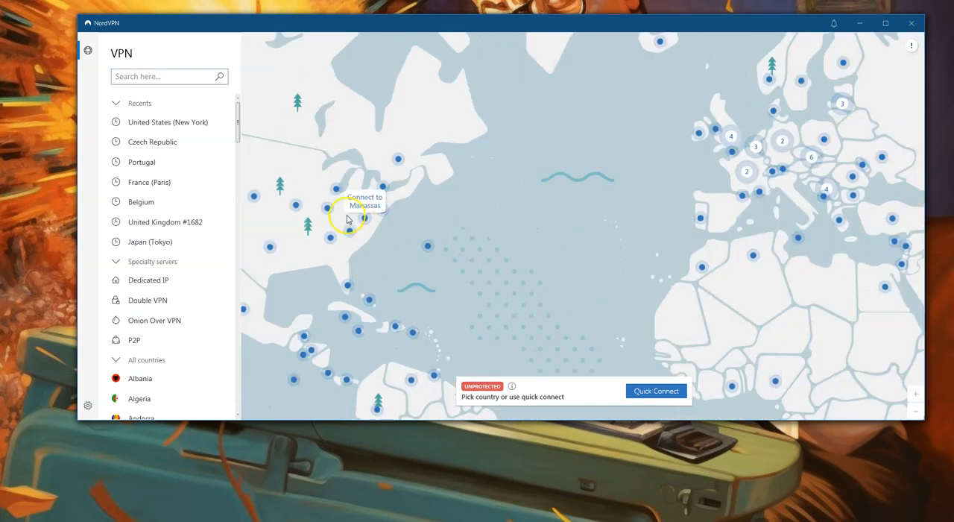
{"action": "mouse_move", "coordinate": [380, 209]}
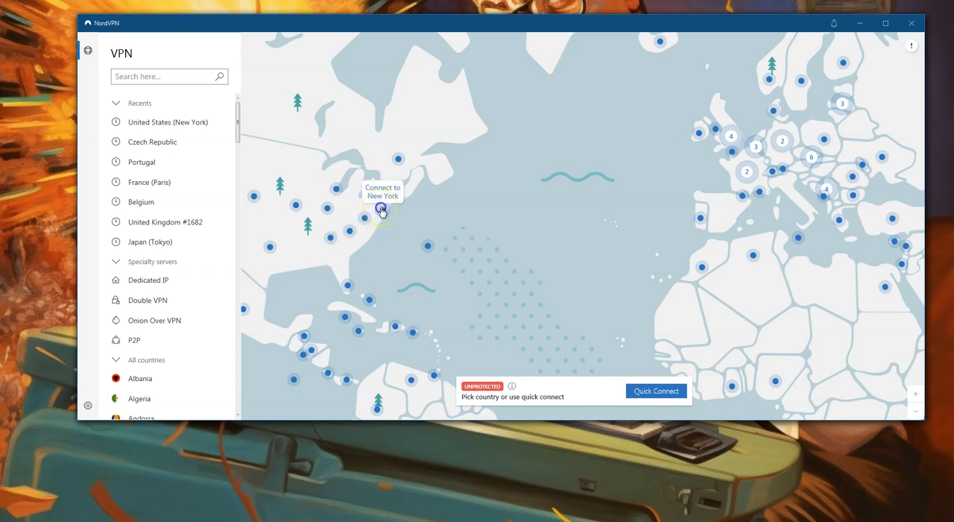
{"action": "left_click", "coordinate": [380, 209]}
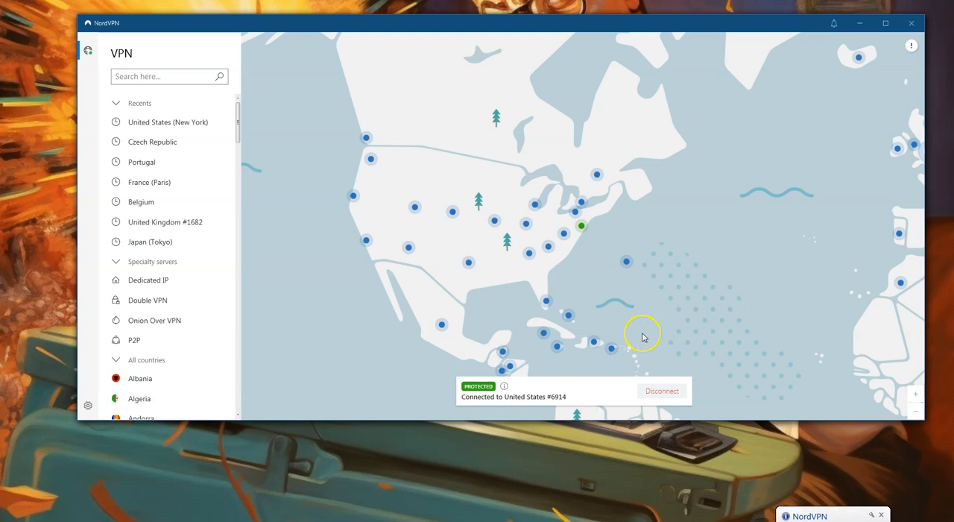
{"action": "mouse_move", "coordinate": [453, 281]}
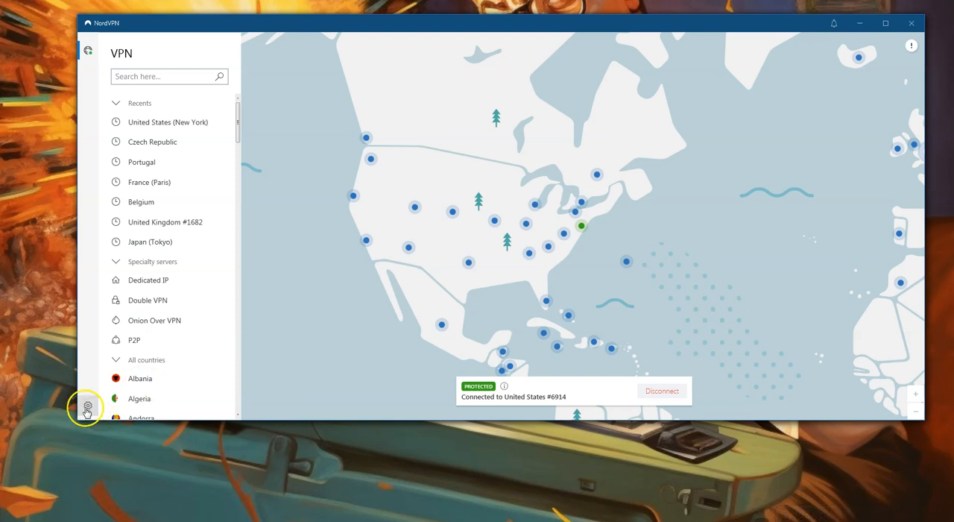
Visit NordVPN settings, return to the map, then bring the General settings back up
{"action": "left_click", "coordinate": [87, 408]}
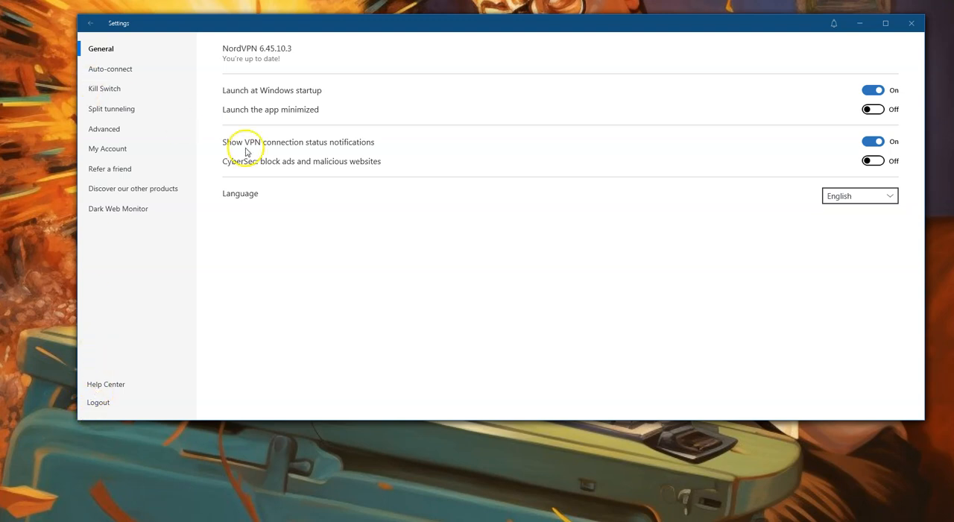
{"action": "mouse_move", "coordinate": [177, 266]}
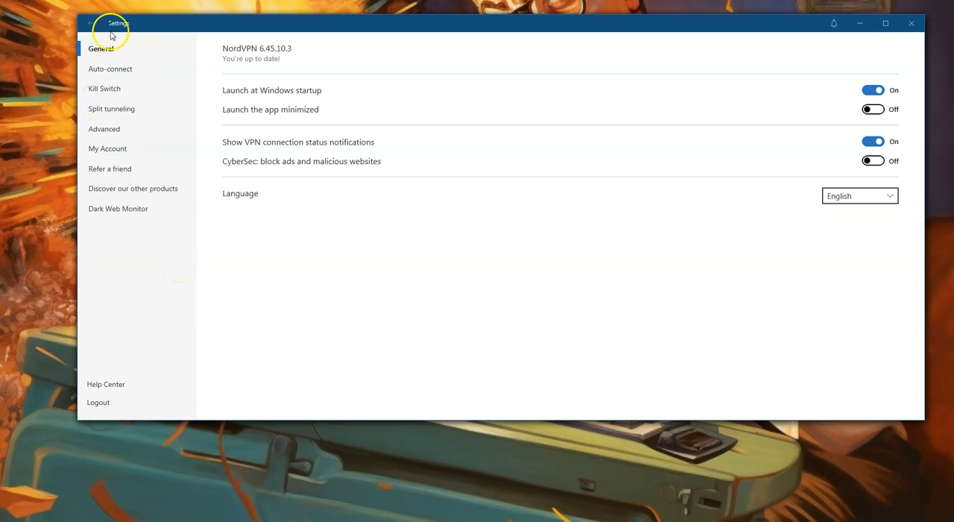
{"action": "left_click", "coordinate": [89, 22]}
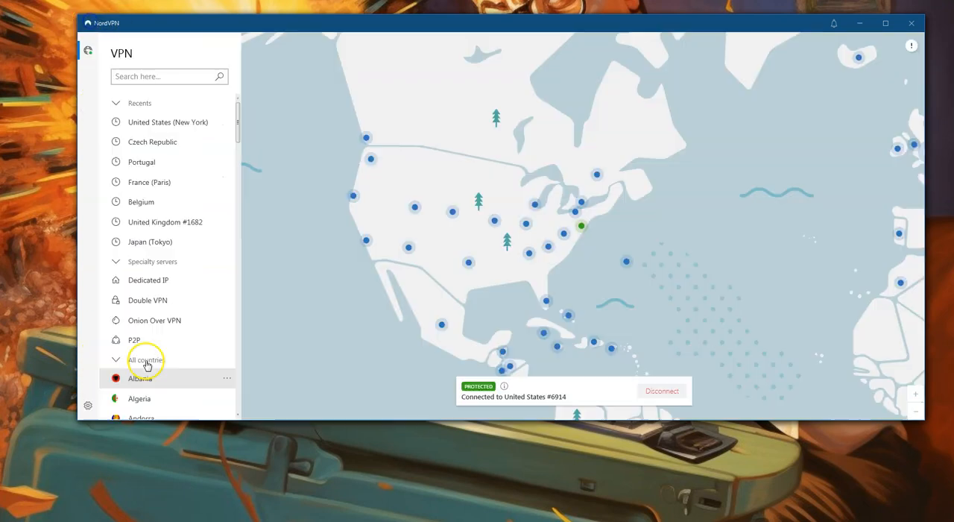
{"action": "mouse_move", "coordinate": [88, 405]}
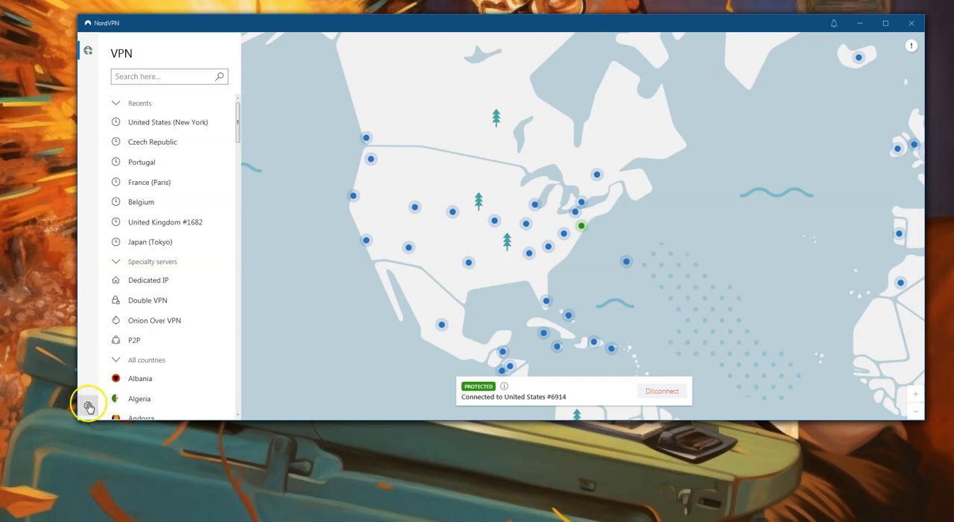
{"action": "left_click", "coordinate": [88, 406]}
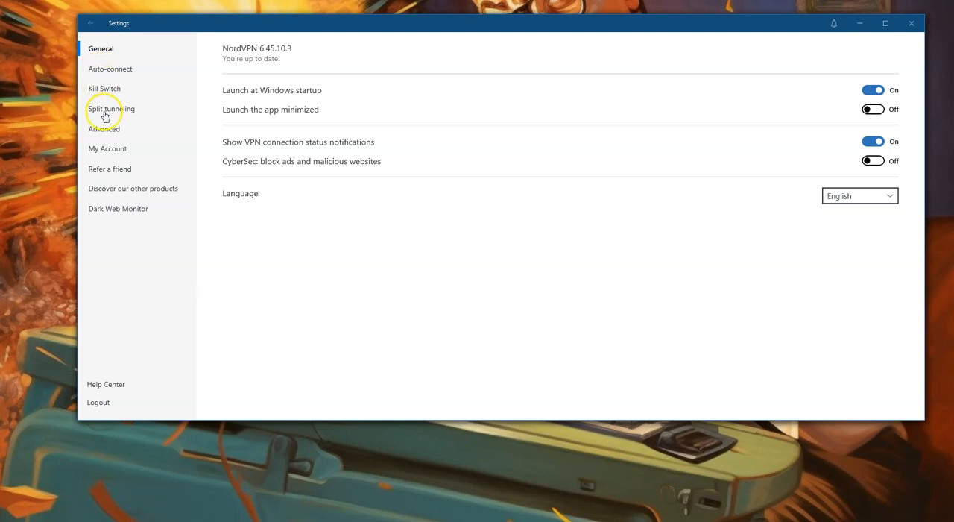
Switch split tunneling on in NordVPN's Split tunneling settings
{"action": "left_click", "coordinate": [111, 109]}
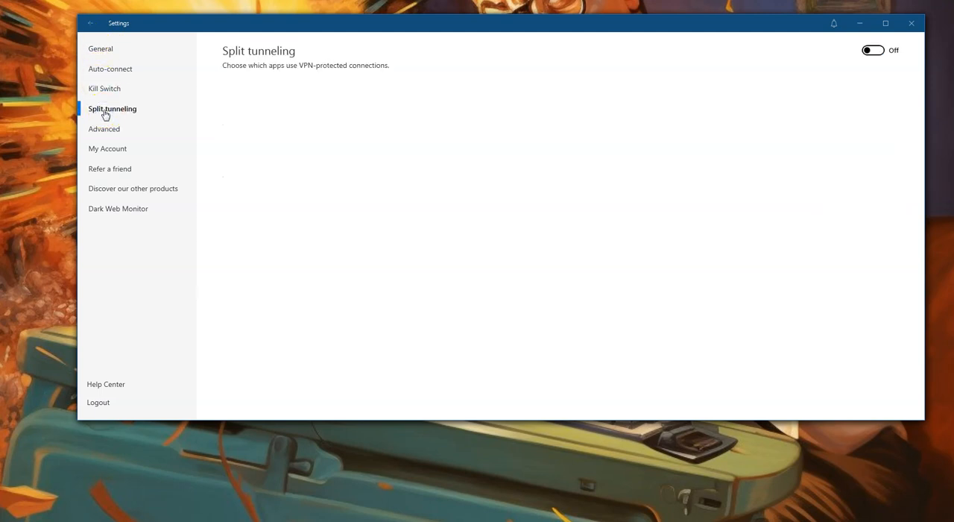
{"action": "mouse_move", "coordinate": [367, 72]}
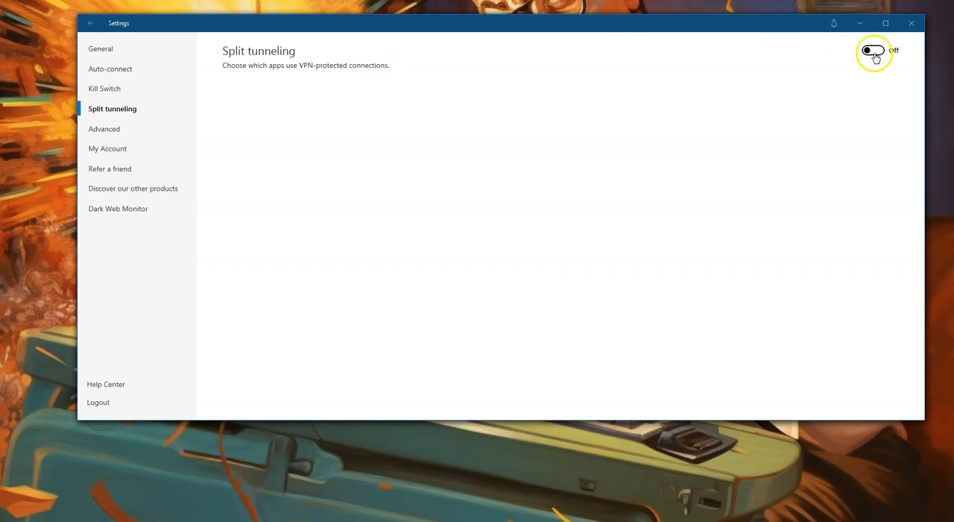
{"action": "left_click", "coordinate": [872, 50]}
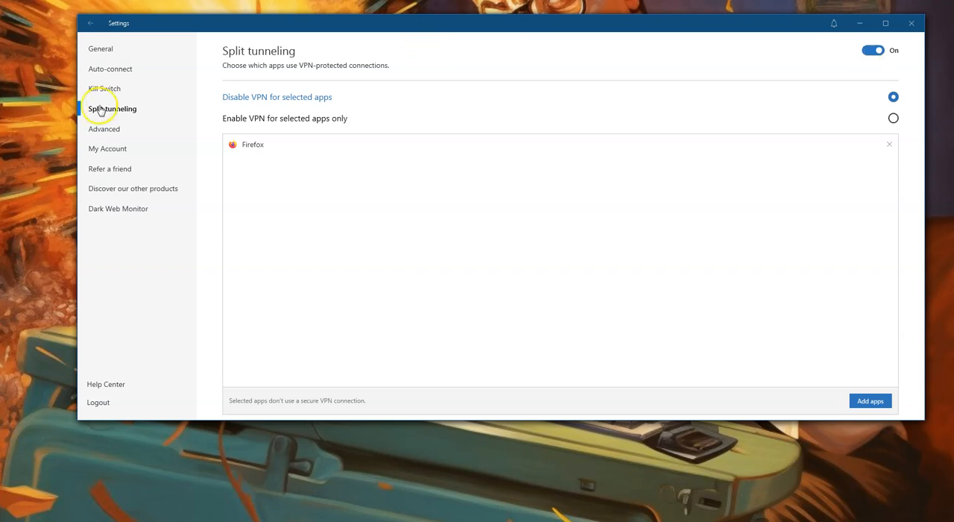
{"action": "mouse_move", "coordinate": [340, 110]}
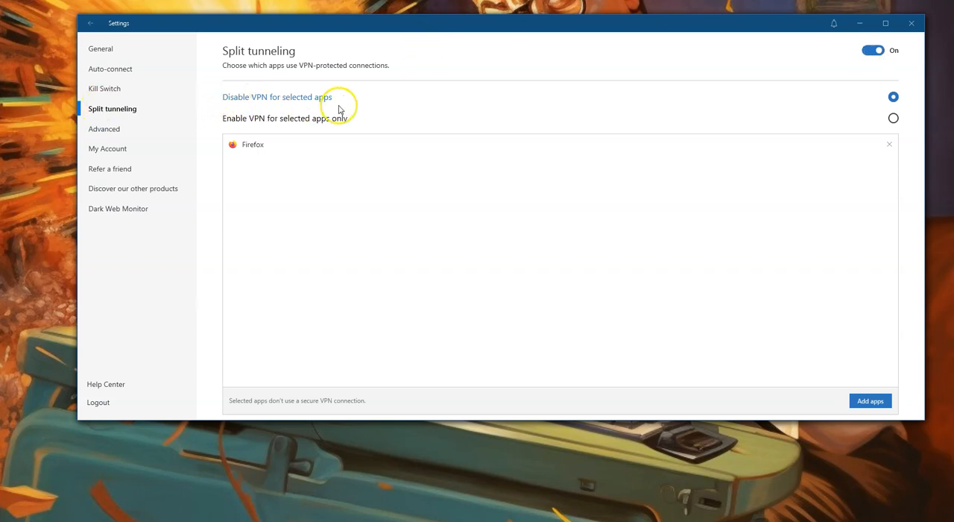
{"action": "mouse_move", "coordinate": [340, 137]}
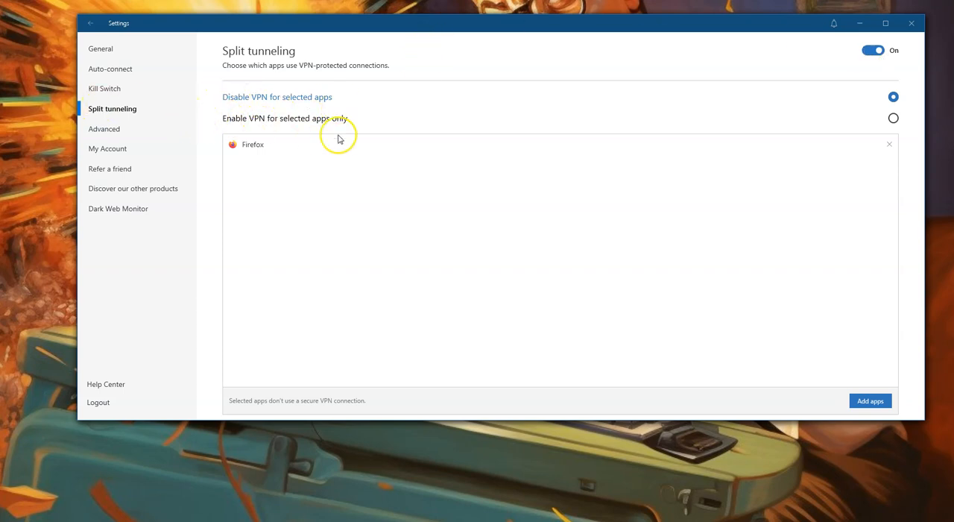
{"action": "mouse_move", "coordinate": [390, 124]}
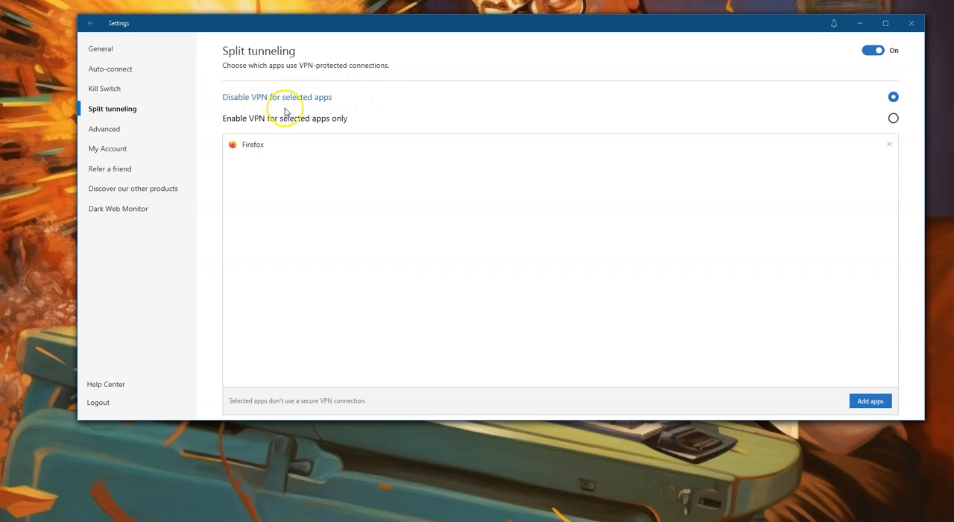
{"action": "mouse_move", "coordinate": [336, 108]}
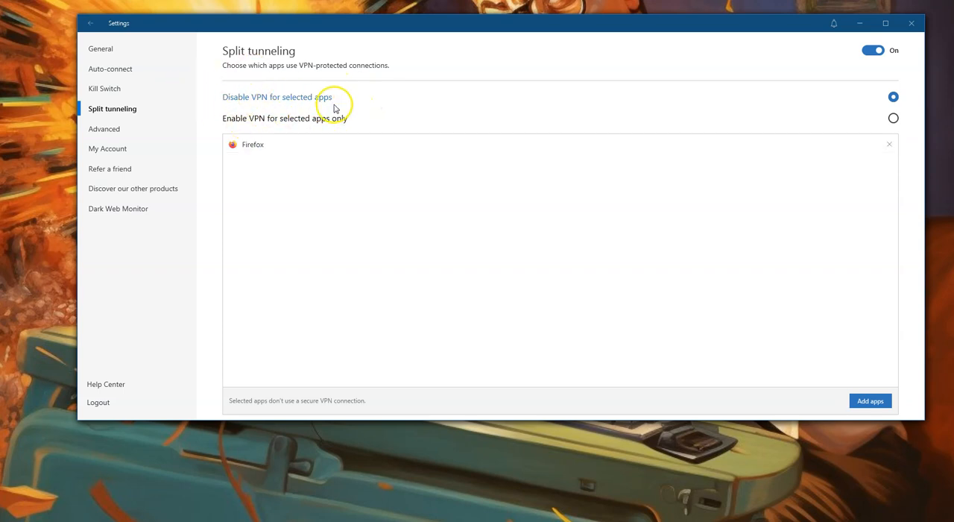
{"action": "mouse_move", "coordinate": [908, 125]}
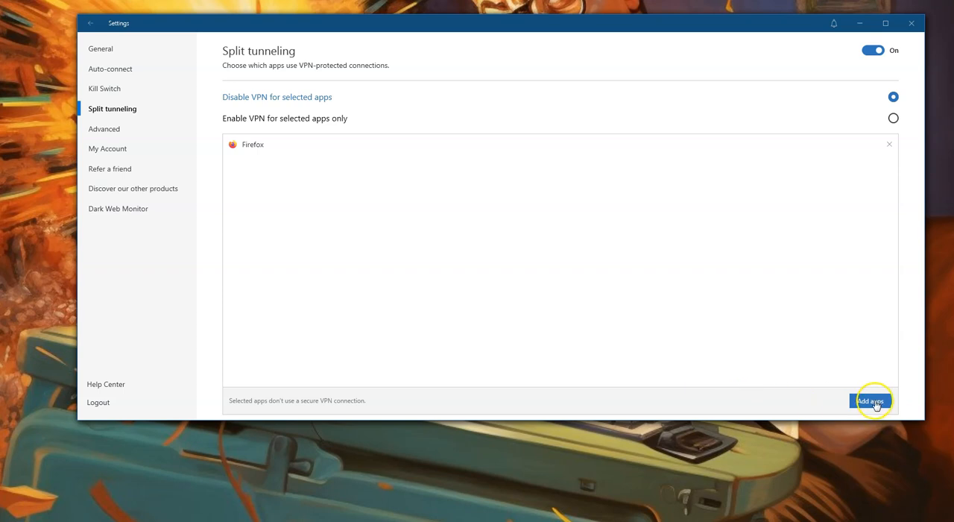
Confirm Firefox is the only app in the Add apps list, then leave settings
{"action": "left_click", "coordinate": [871, 400]}
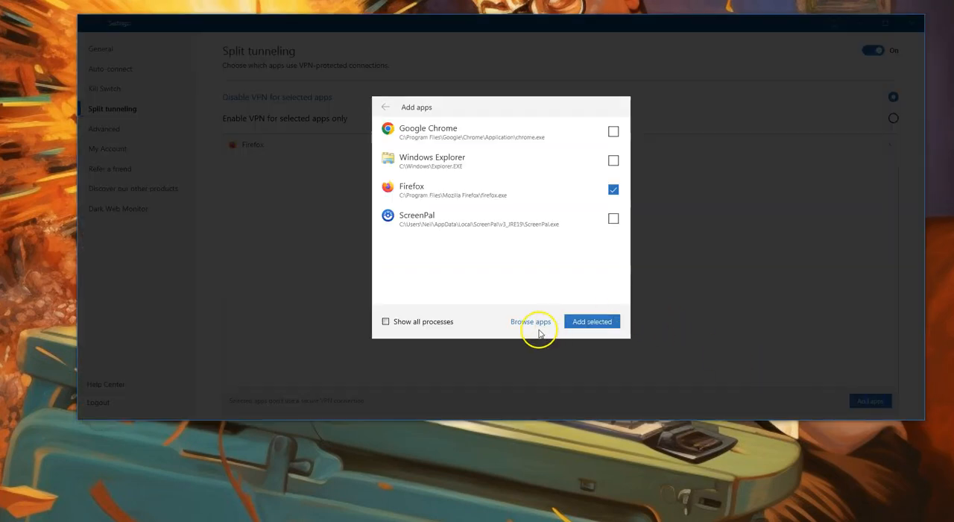
{"action": "left_click", "coordinate": [592, 321]}
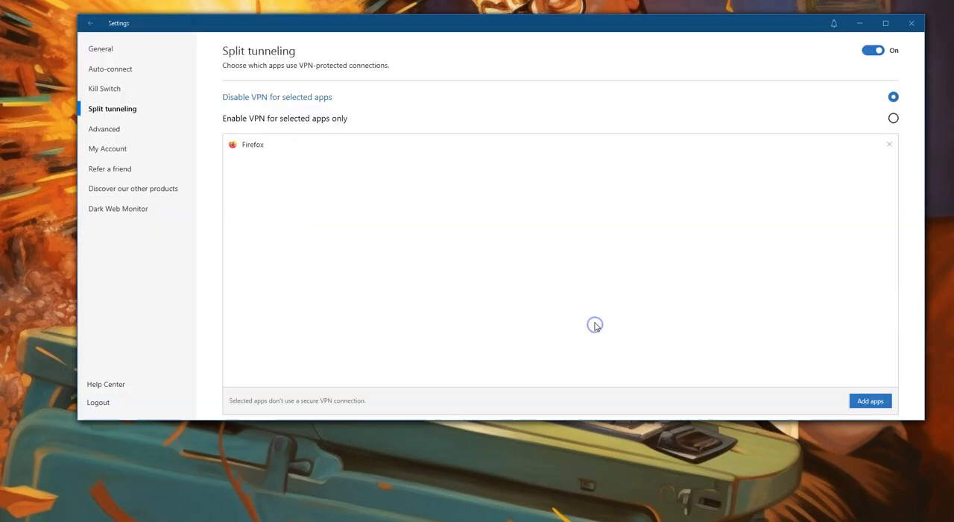
{"action": "mouse_move", "coordinate": [118, 113]}
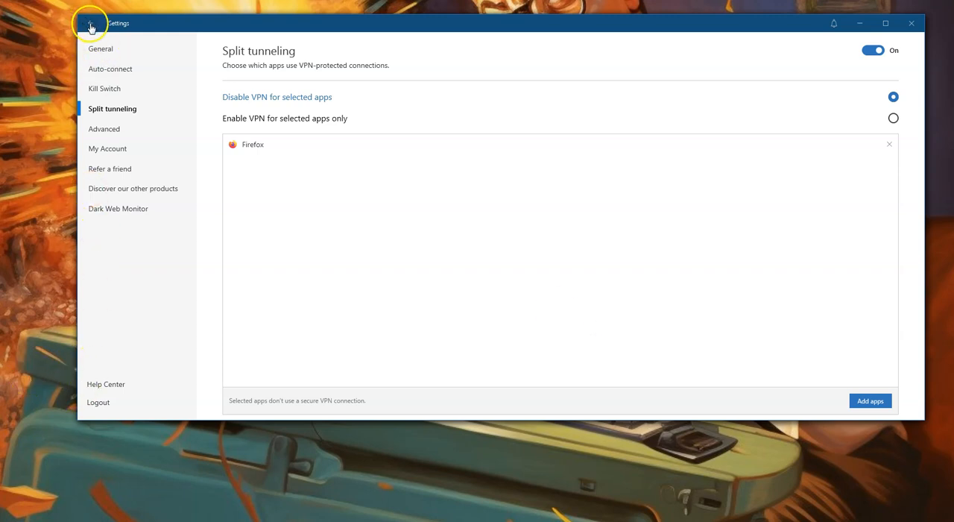
{"action": "left_click", "coordinate": [89, 22]}
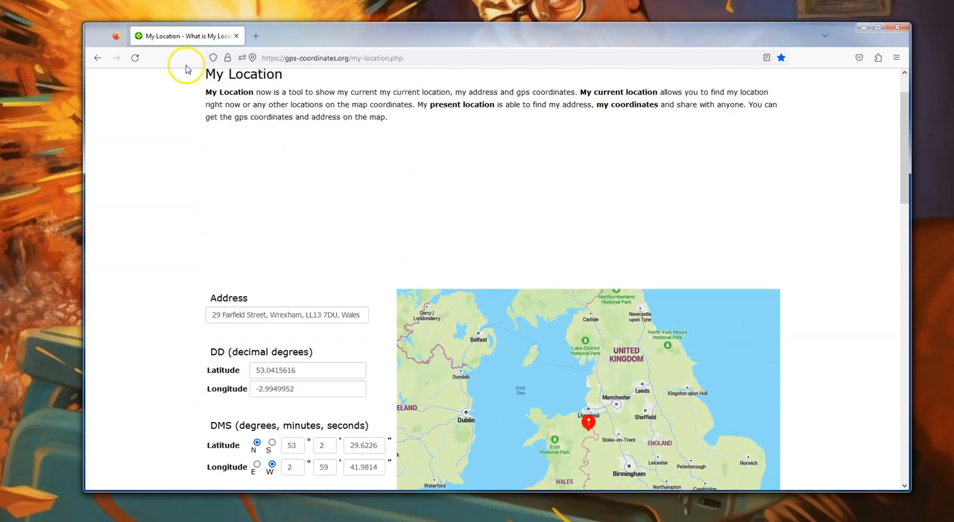
Reload the Firefox location page and zoom the map out to show Wrexham within the whole UK
{"action": "left_click", "coordinate": [135, 57]}
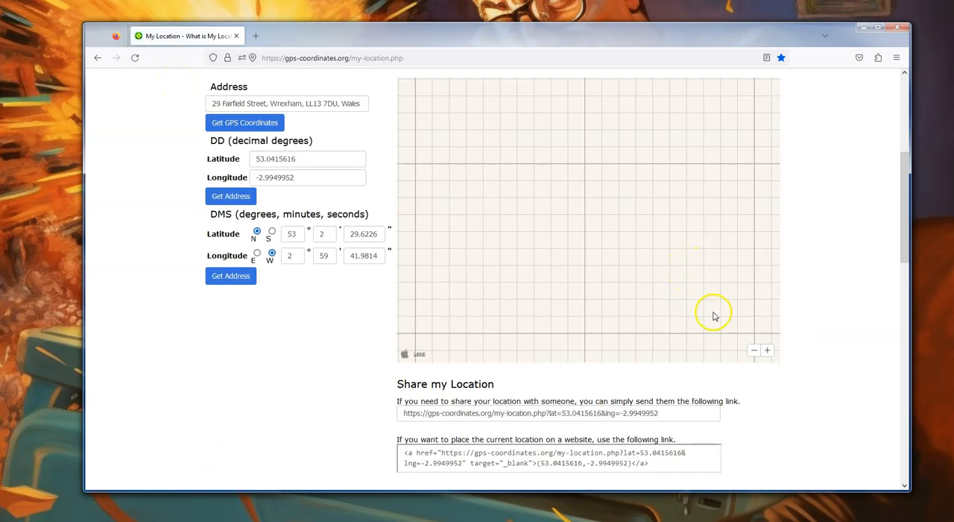
{"action": "left_click", "coordinate": [754, 350]}
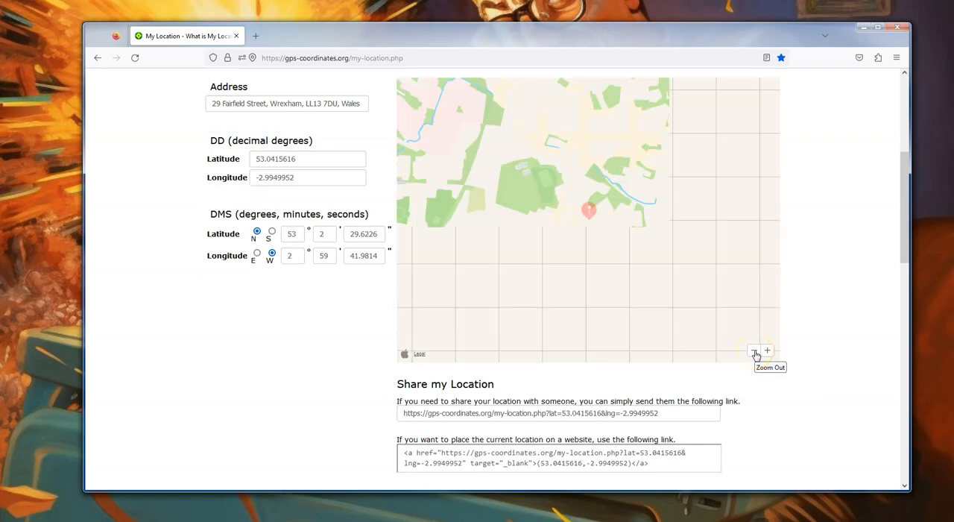
{"action": "left_click", "coordinate": [756, 351]}
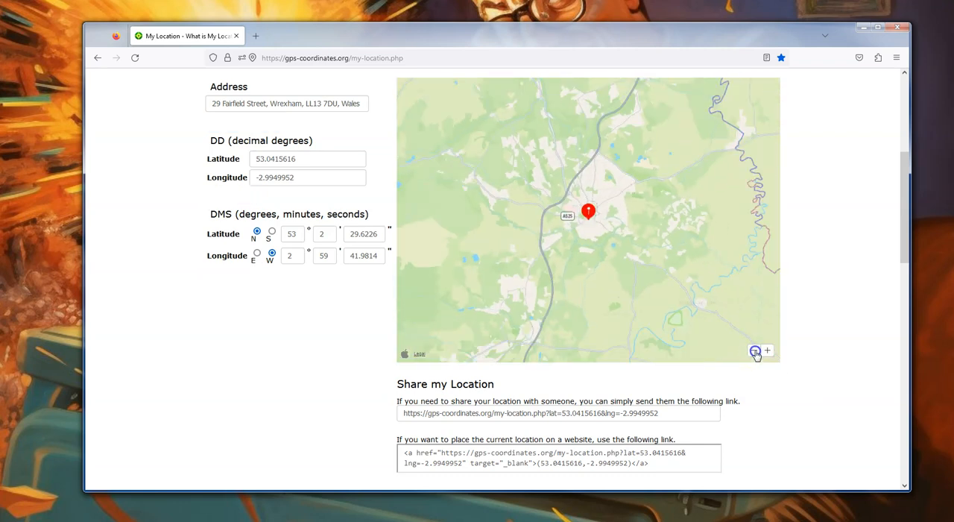
{"action": "left_click", "coordinate": [755, 350]}
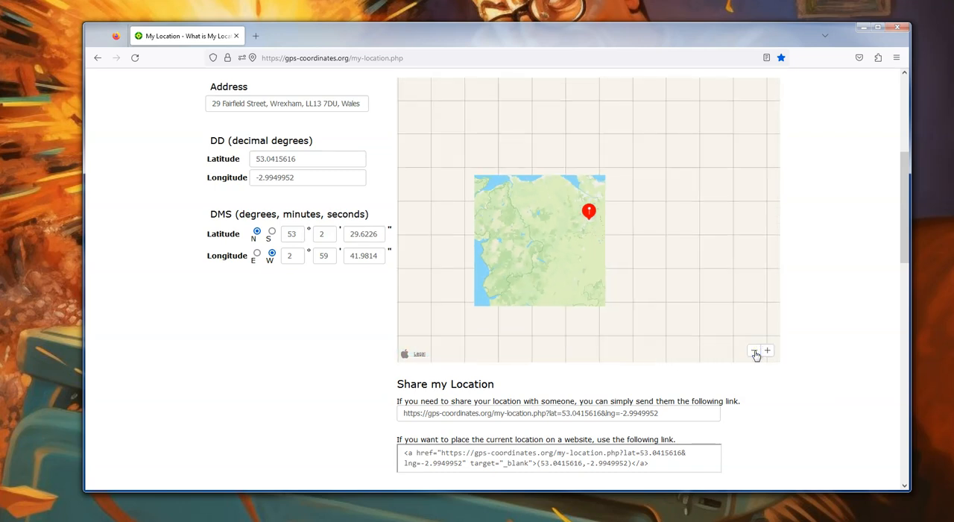
{"action": "left_click", "coordinate": [766, 350]}
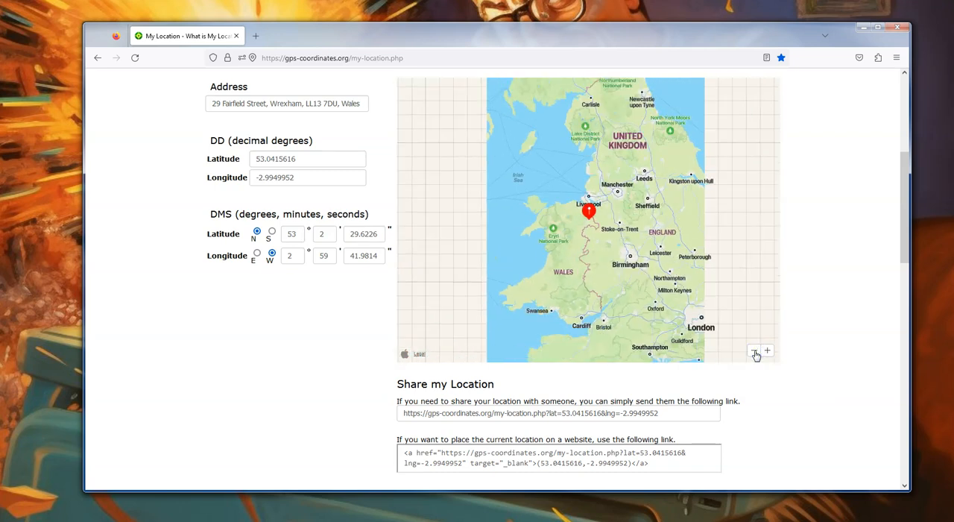
{"action": "left_click", "coordinate": [753, 351]}
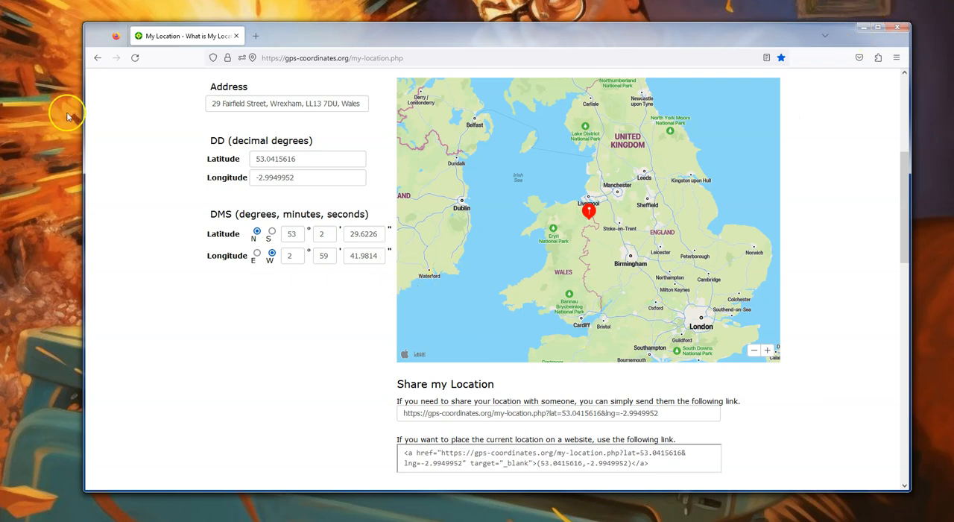
{"action": "mouse_move", "coordinate": [116, 230]}
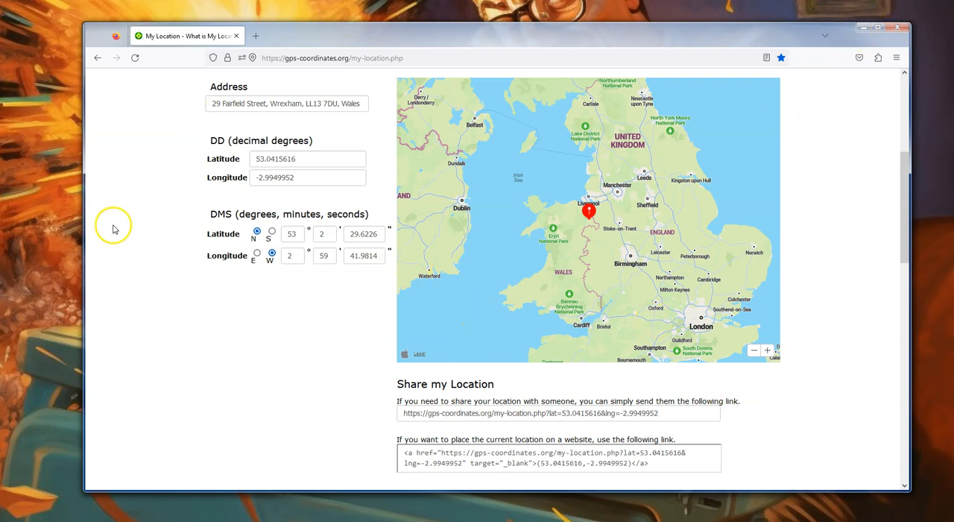
{"action": "mouse_move", "coordinate": [274, 396]}
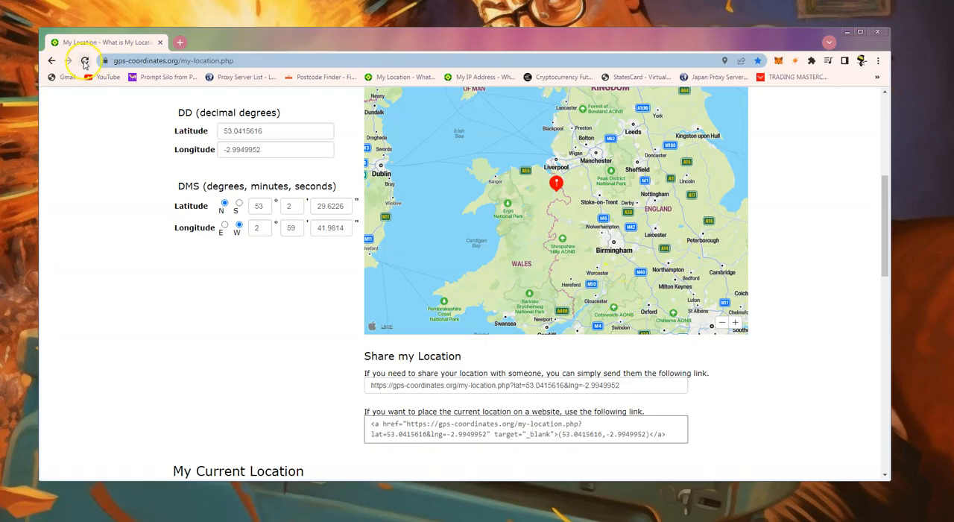
Reload the Chrome location page and zoom out to see Tarrytown within the New York region
{"action": "left_click", "coordinate": [85, 60]}
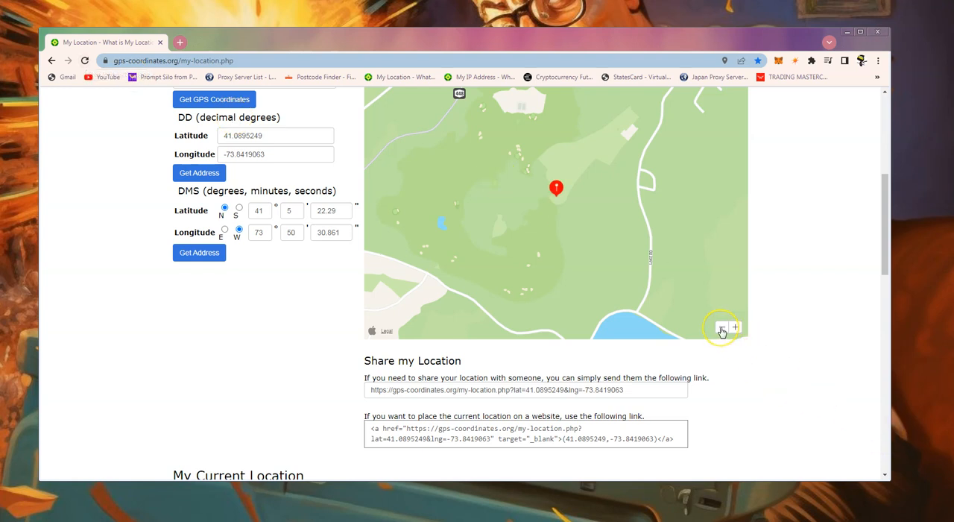
{"action": "left_click", "coordinate": [721, 328]}
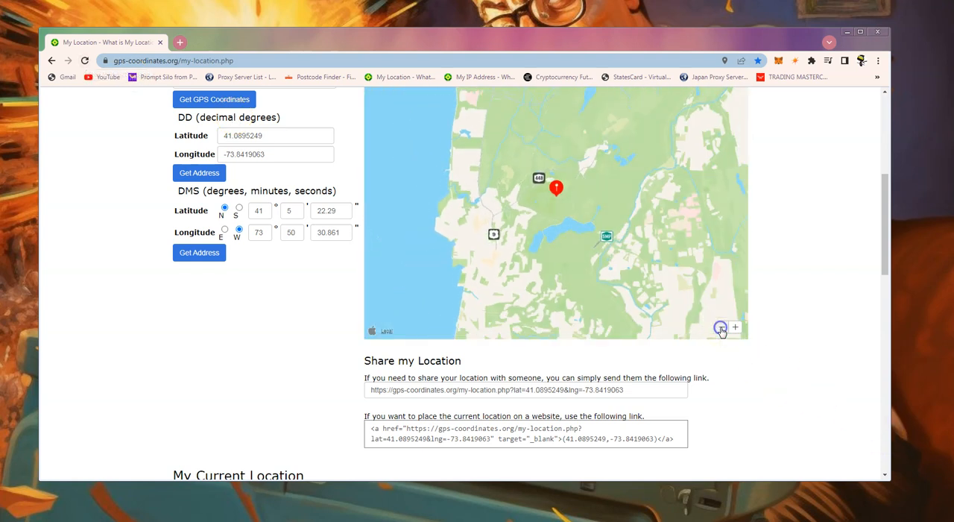
{"action": "left_click", "coordinate": [722, 328]}
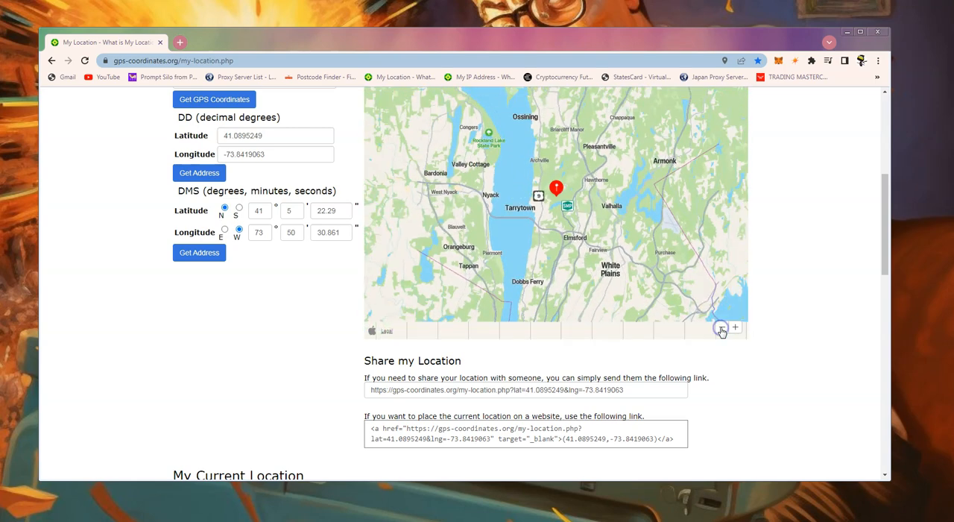
{"action": "left_click", "coordinate": [734, 326]}
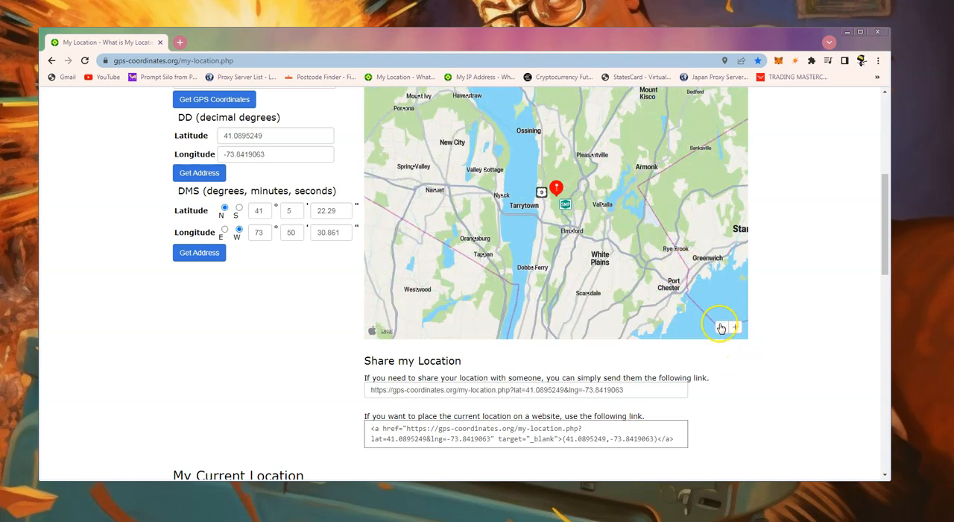
{"action": "left_click", "coordinate": [720, 327]}
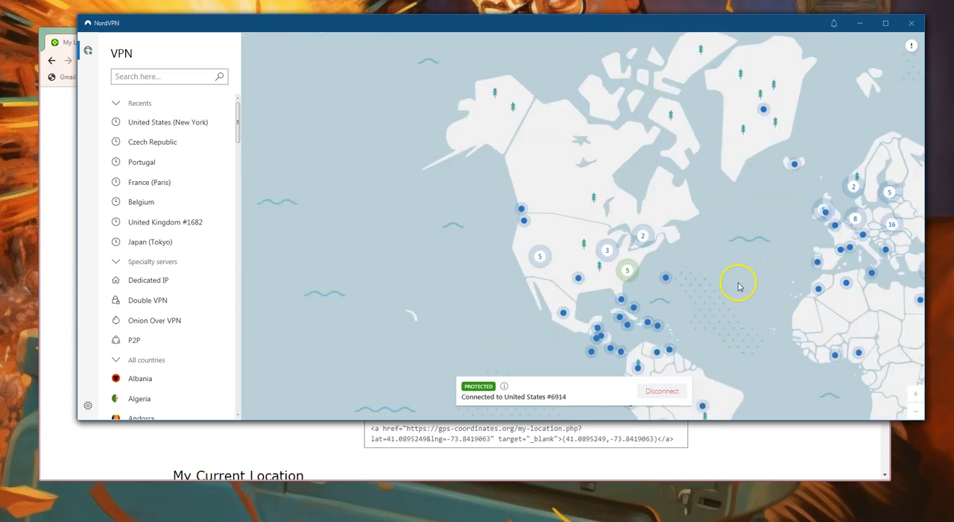
{"action": "mouse_move", "coordinate": [619, 182]}
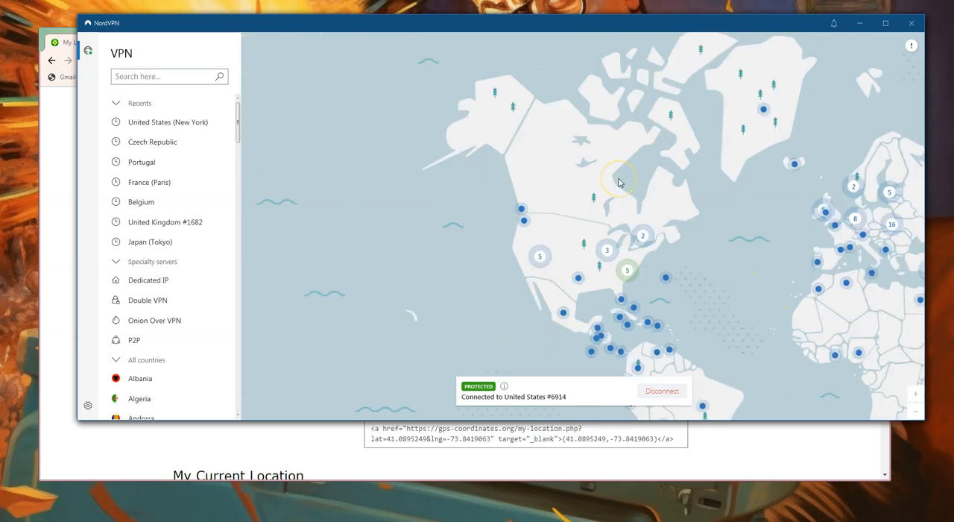
{"action": "mouse_move", "coordinate": [793, 235]}
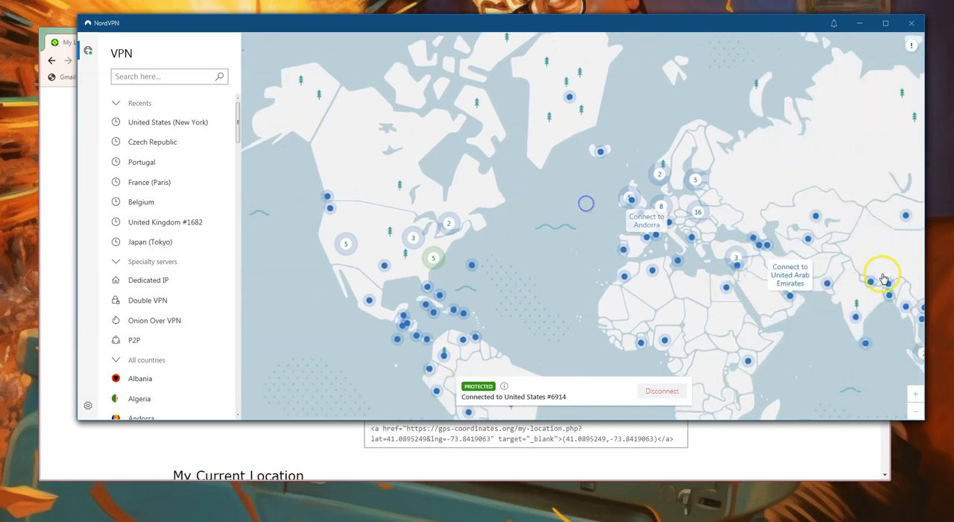
{"action": "mouse_move", "coordinate": [613, 267]}
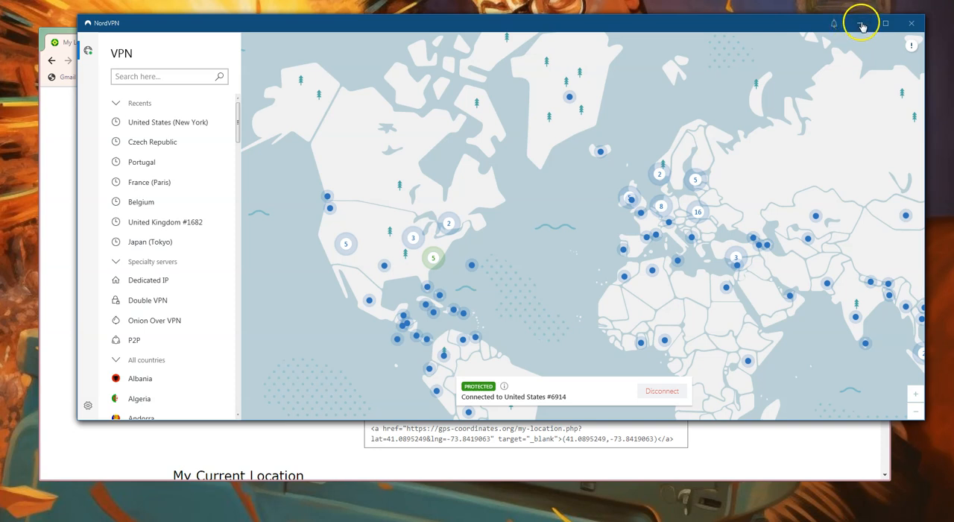
Minimise the NordVPN window after checking the United States #6918 connection
{"action": "left_click", "coordinate": [862, 22]}
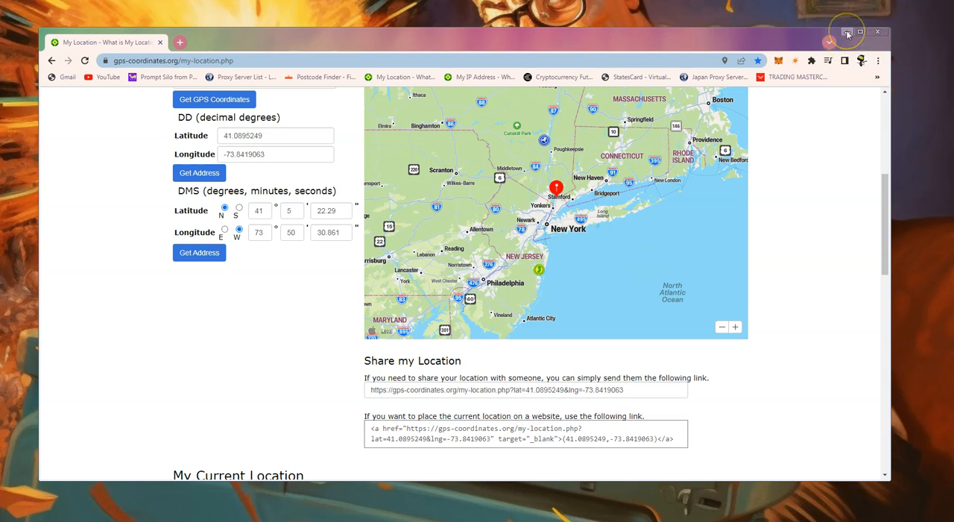
{"action": "mouse_move", "coordinate": [847, 31]}
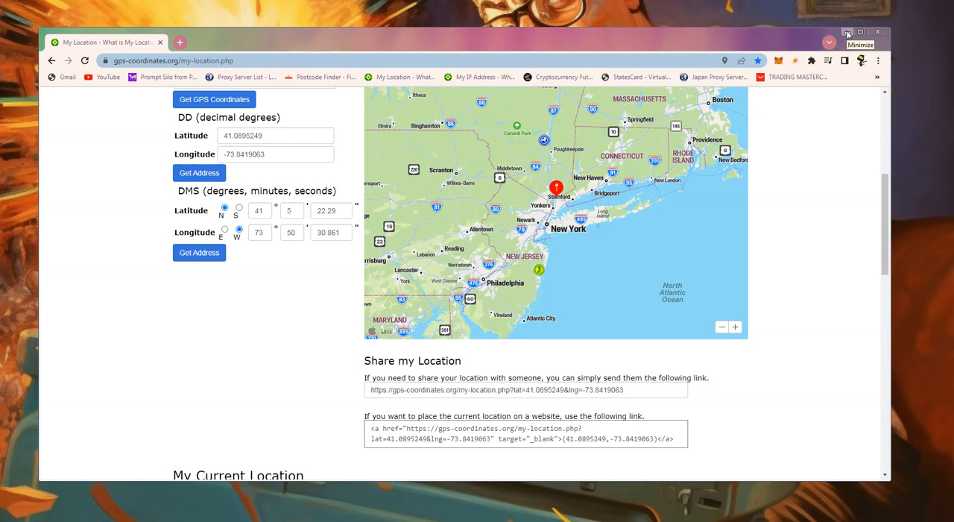